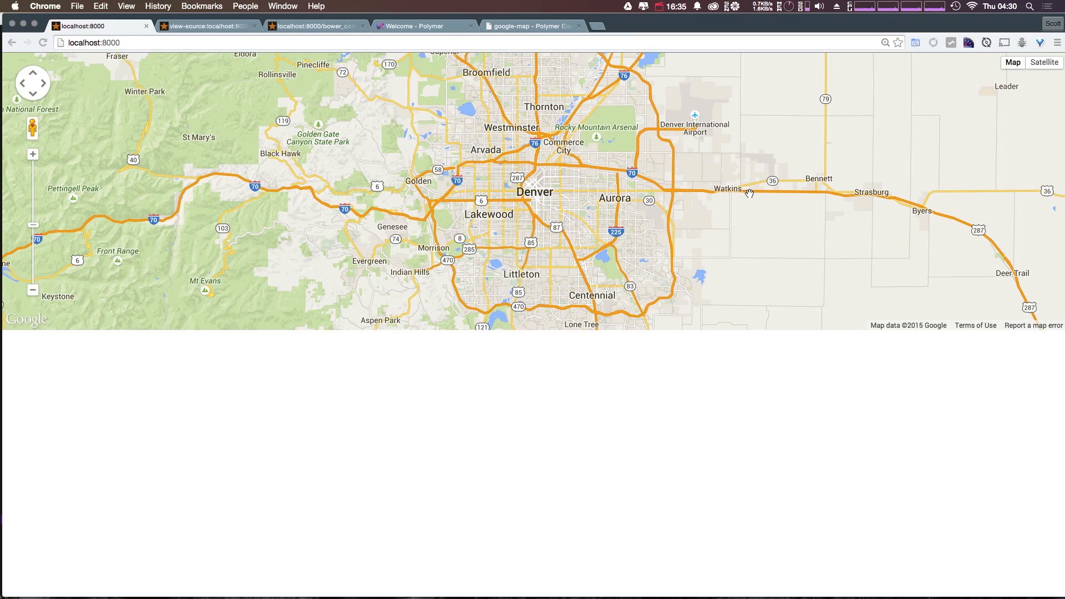
Expand the html element and then its body element in the DevTools element tree.
click(533, 26)
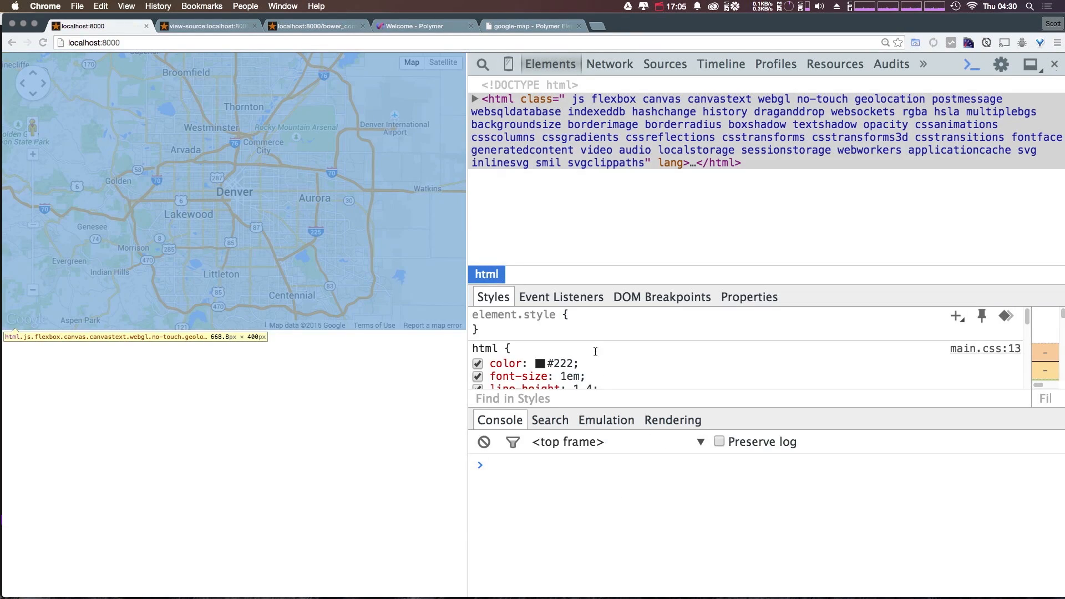
click(474, 99)
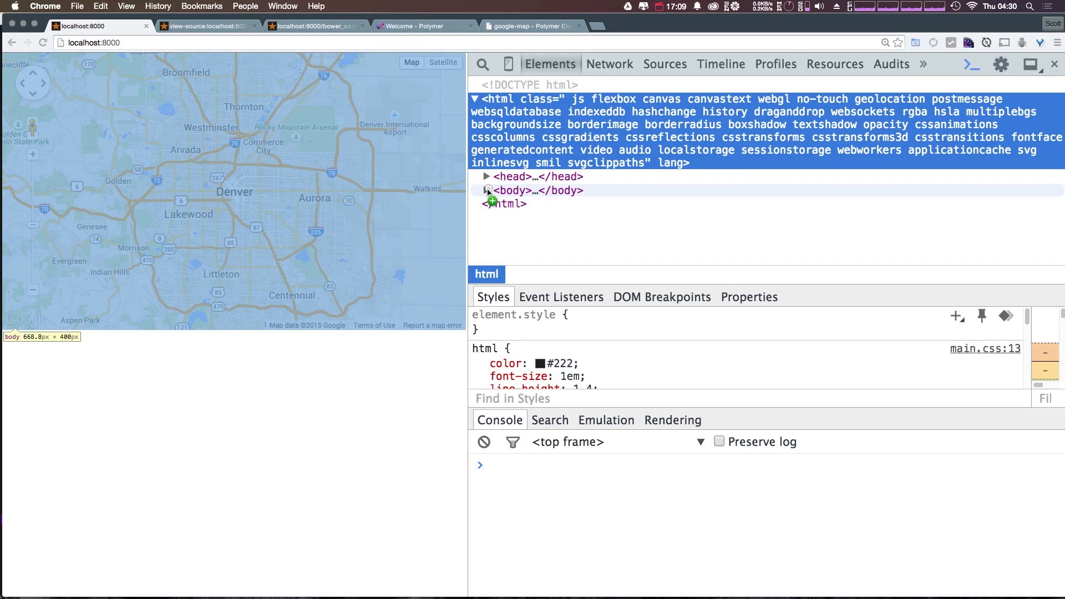
click(486, 190)
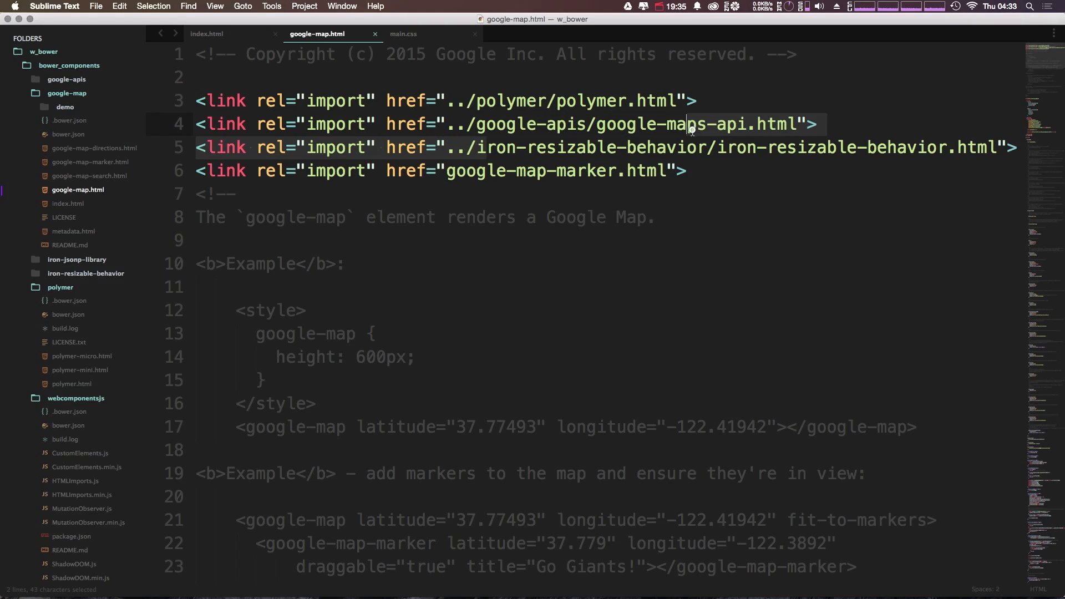
Switch to the index.html tab to start adding an element inside the Denver google-map.
click(206, 33)
text(<goo)
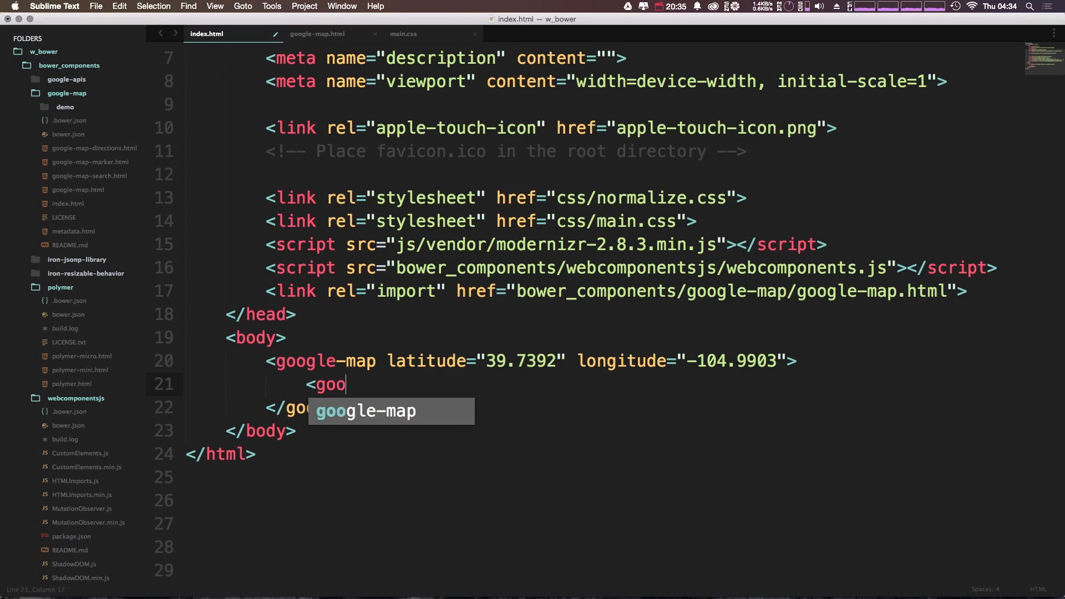
Add a google-map-marker with the map's Denver latitude/longitude and reload the page.
key(tab)
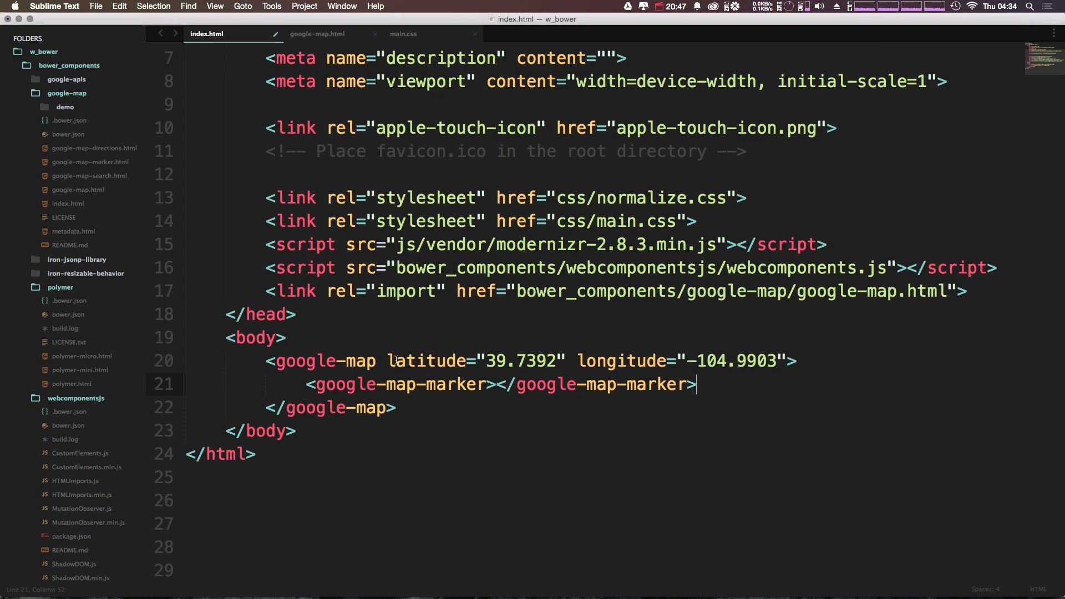
key(cmd+v)
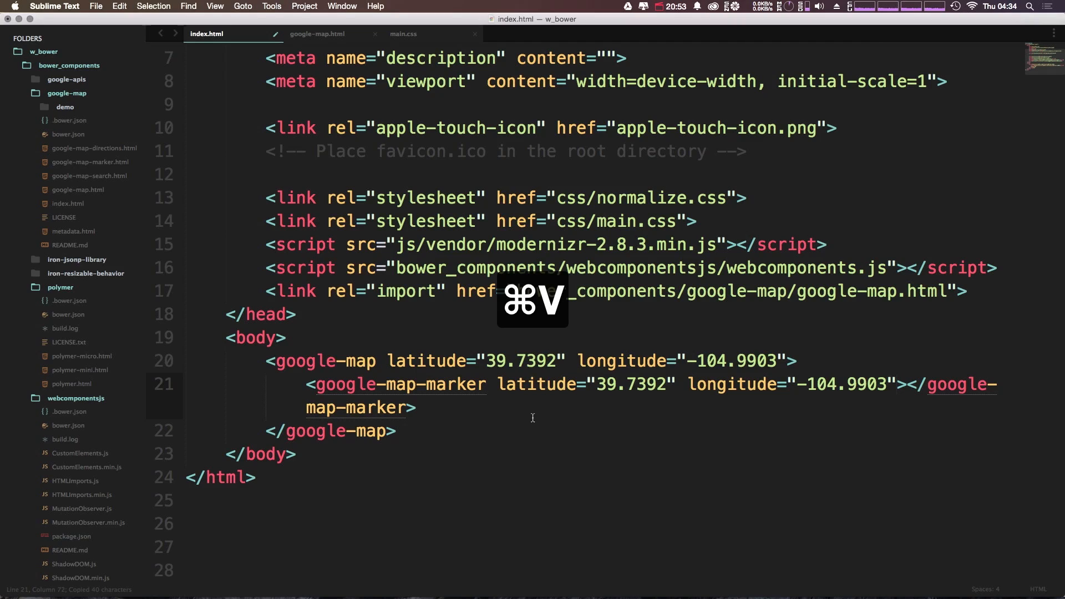
key(cmd+r)
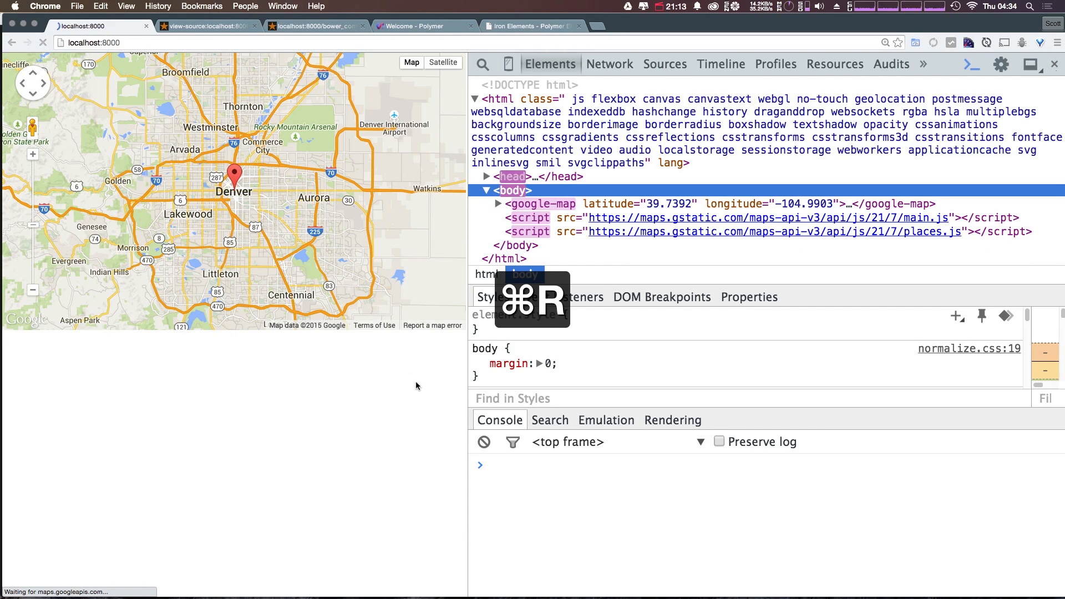
Switch from Chrome back to Sublime Text after seeing the Denver marker pin.
key(cmd+tab)
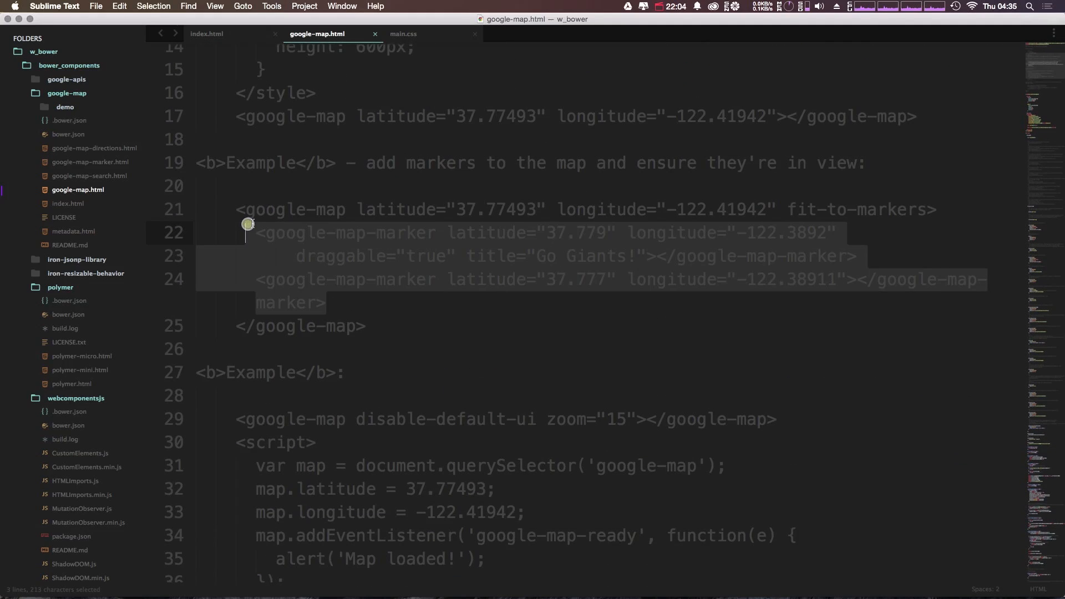
Scroll google-map.html to the example with a draggable titled marker inside the map.
scroll(down, 3)
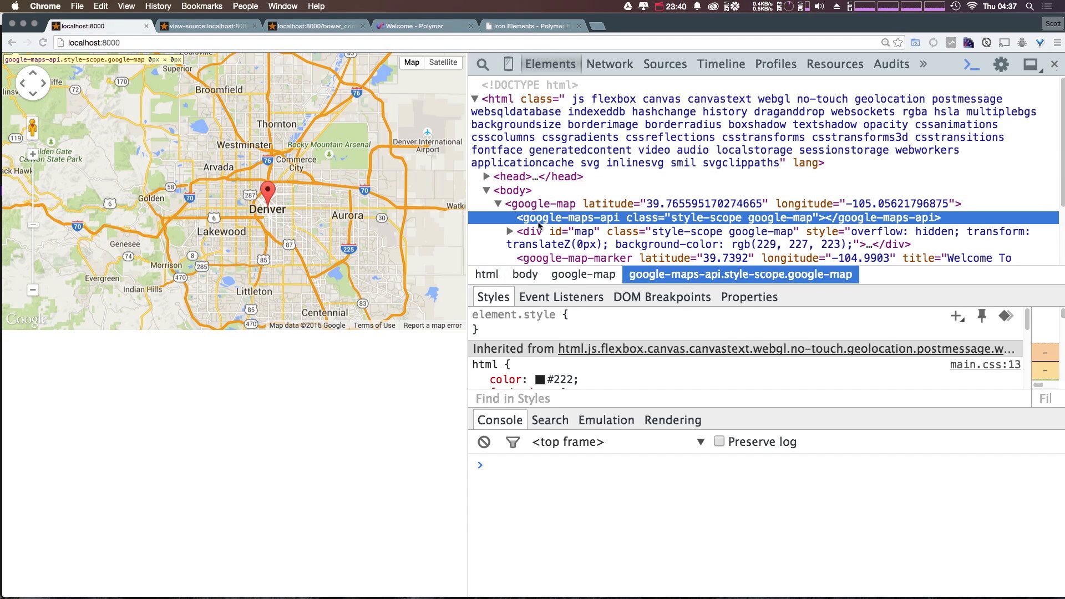
Switch back to Sublime Text's google-map.html to view the element's template.
key(cmd+tab)
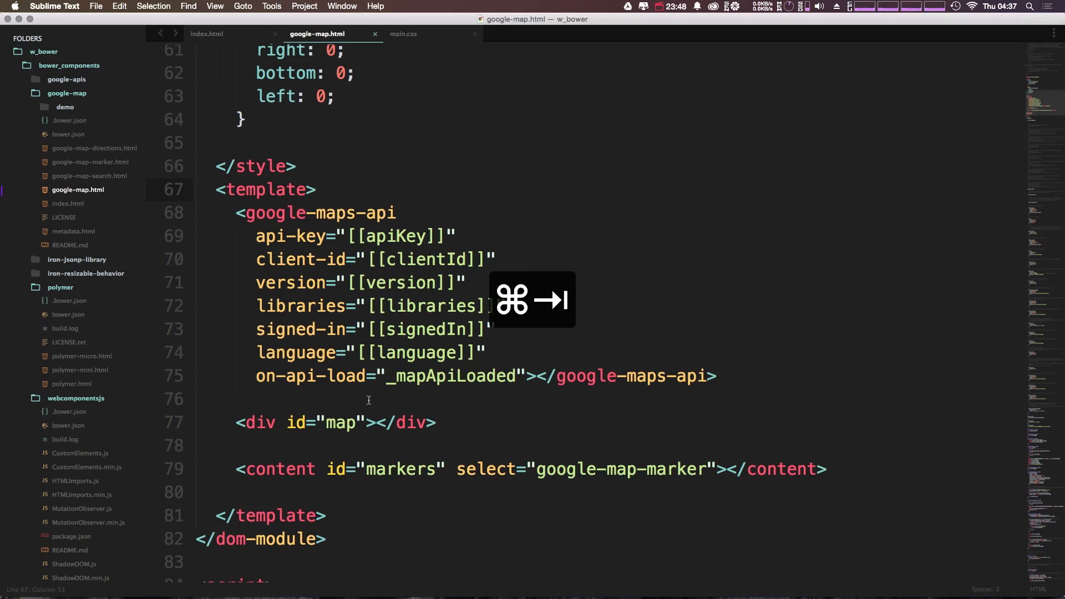
scroll(down, 3)
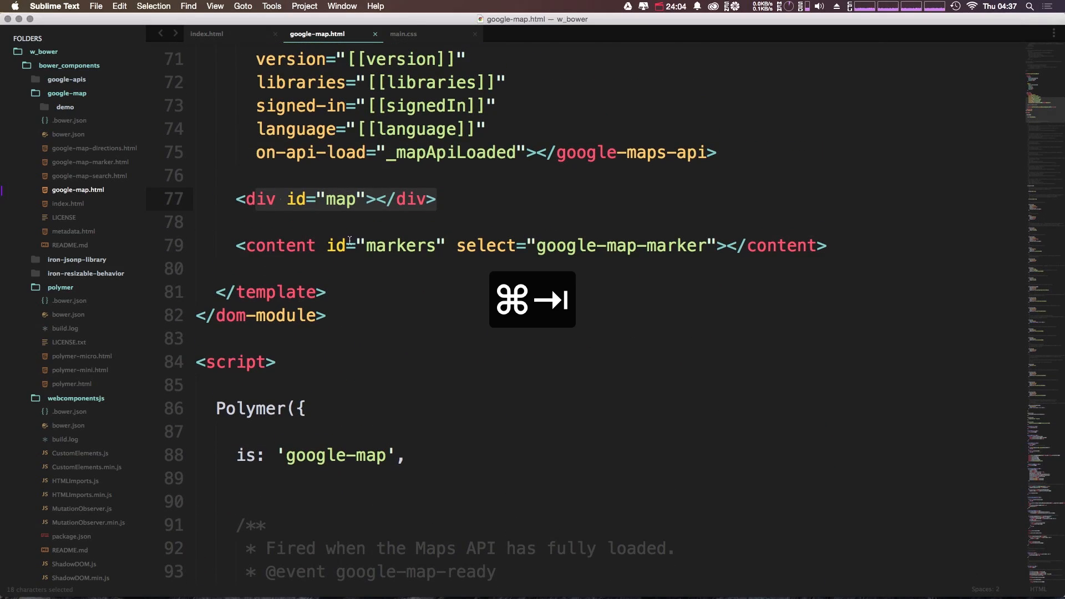
scroll(down, 3)
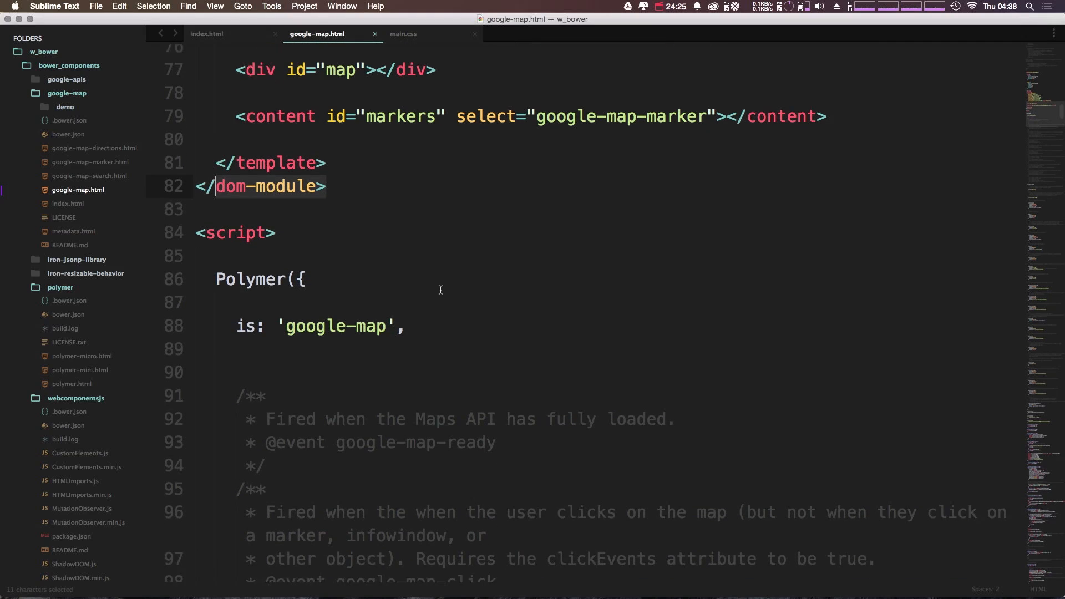
Scroll to the properties block with clientId, latitude defaulting to 37.77493, and map.
scroll(down, 3)
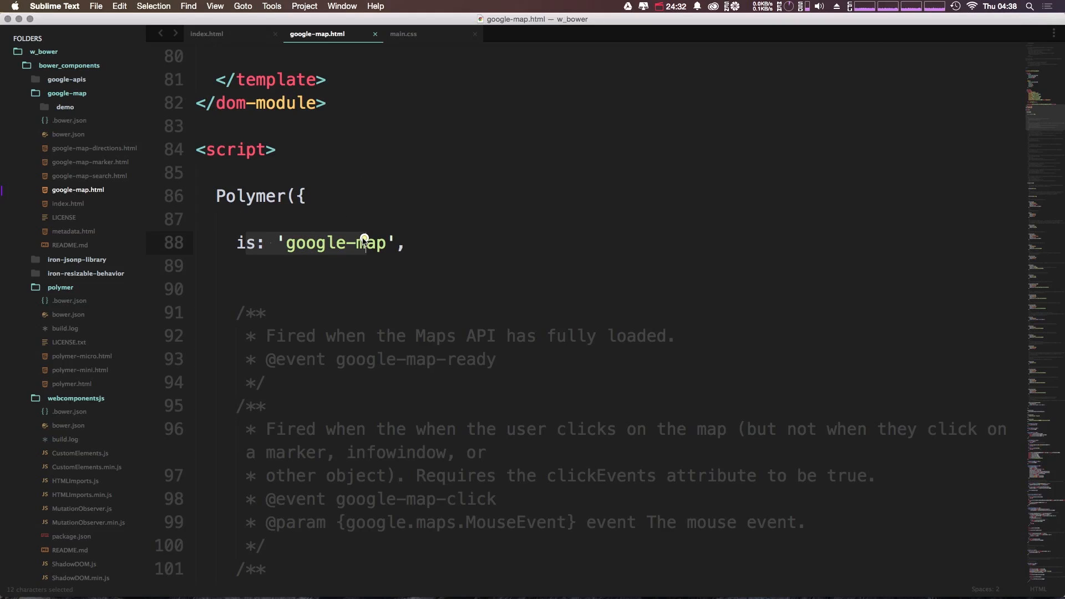
scroll(down, 3)
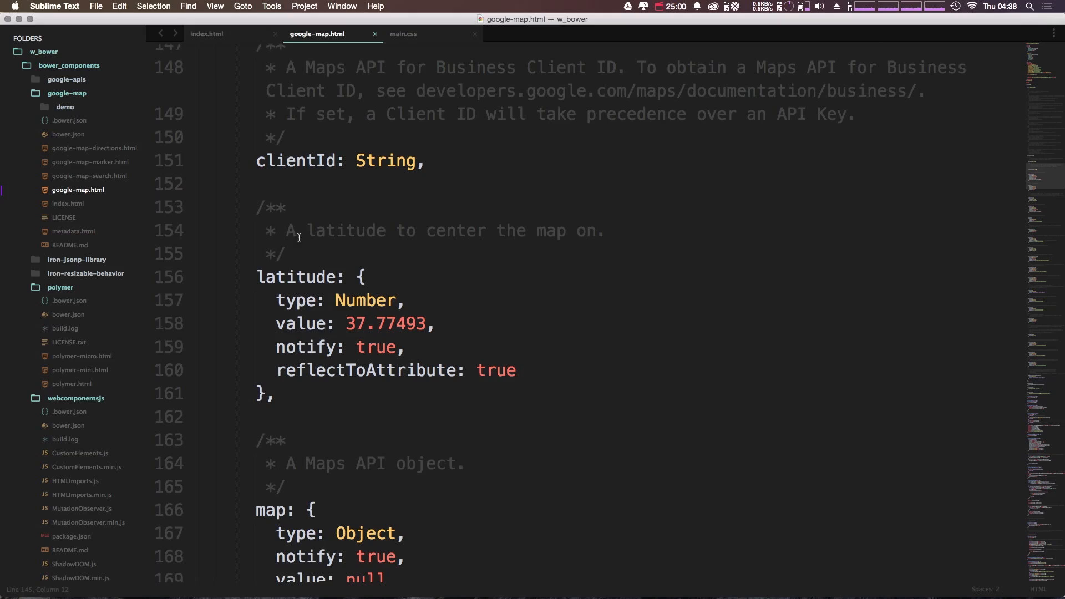
click(226, 33)
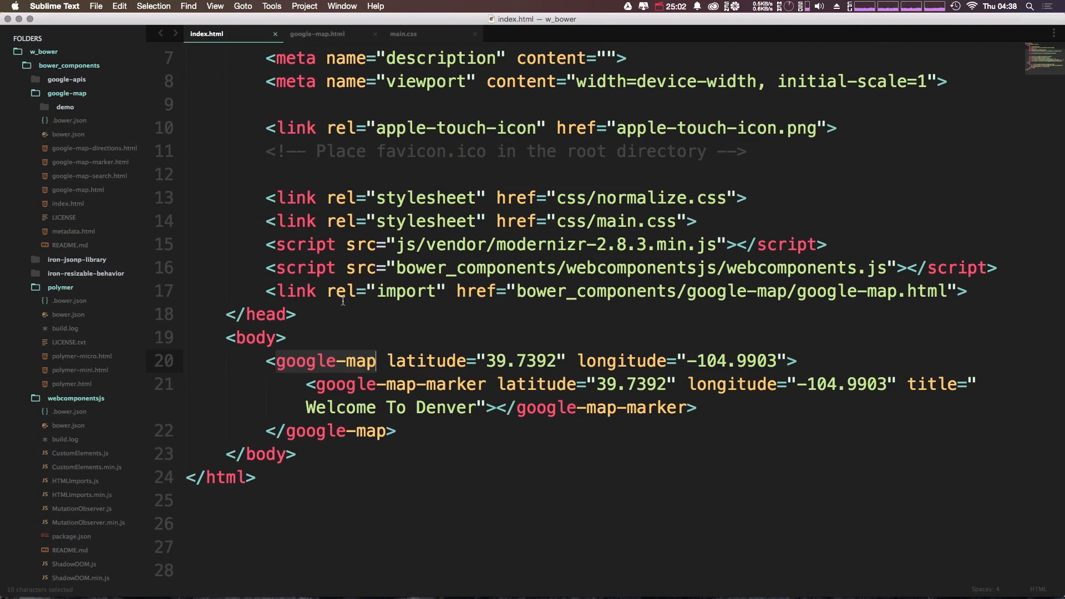
double_click(536, 384)
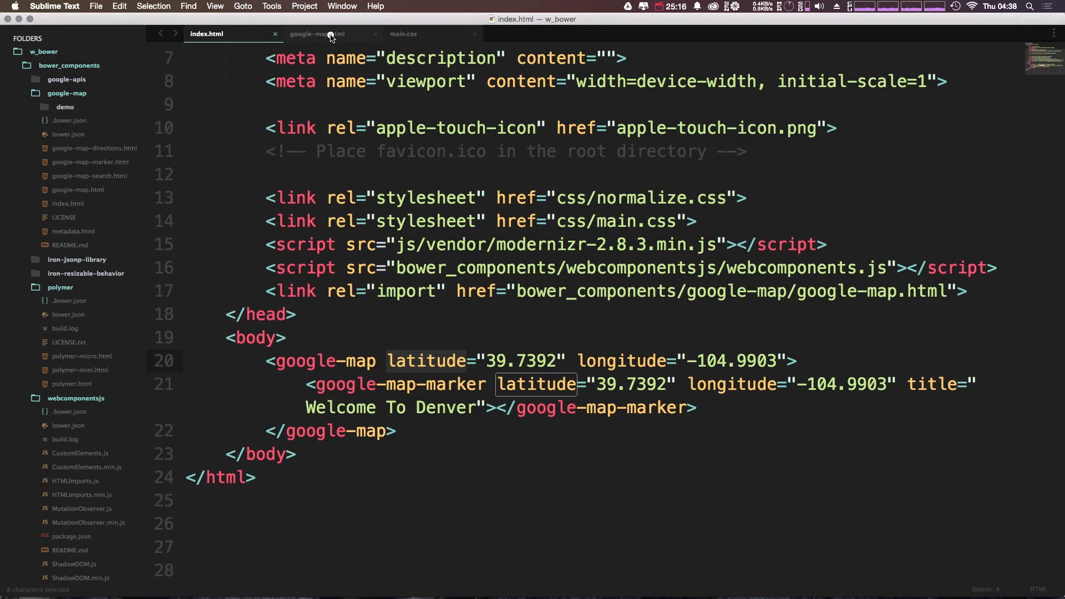
click(317, 33)
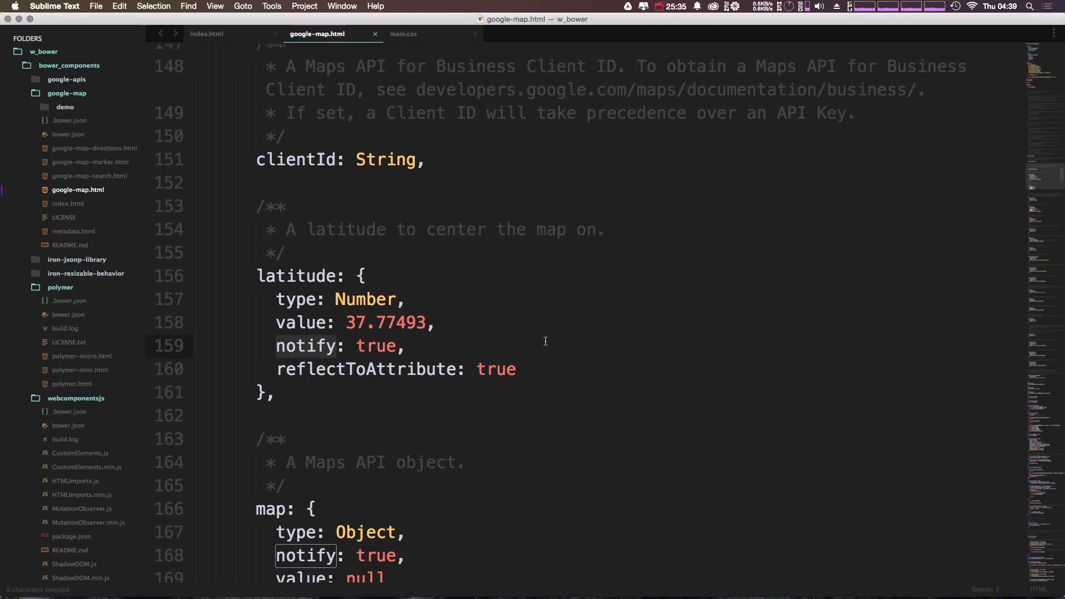
Scroll through noAutoTilt (false) and mapType ('roadmap') down to the resize method.
scroll(down, 3)
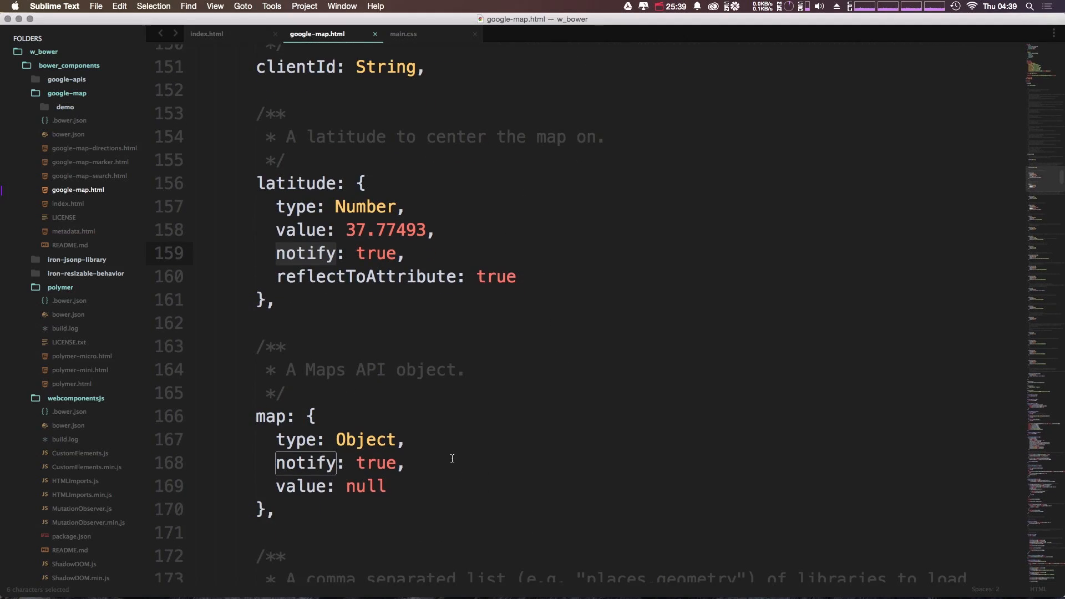
scroll(down, 3)
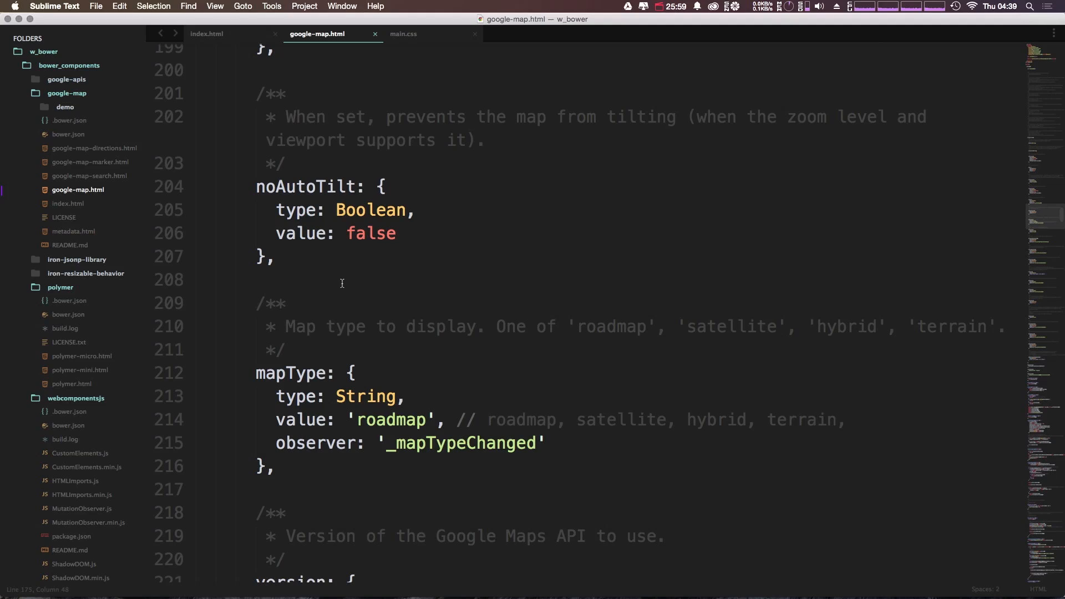
scroll(down, 3)
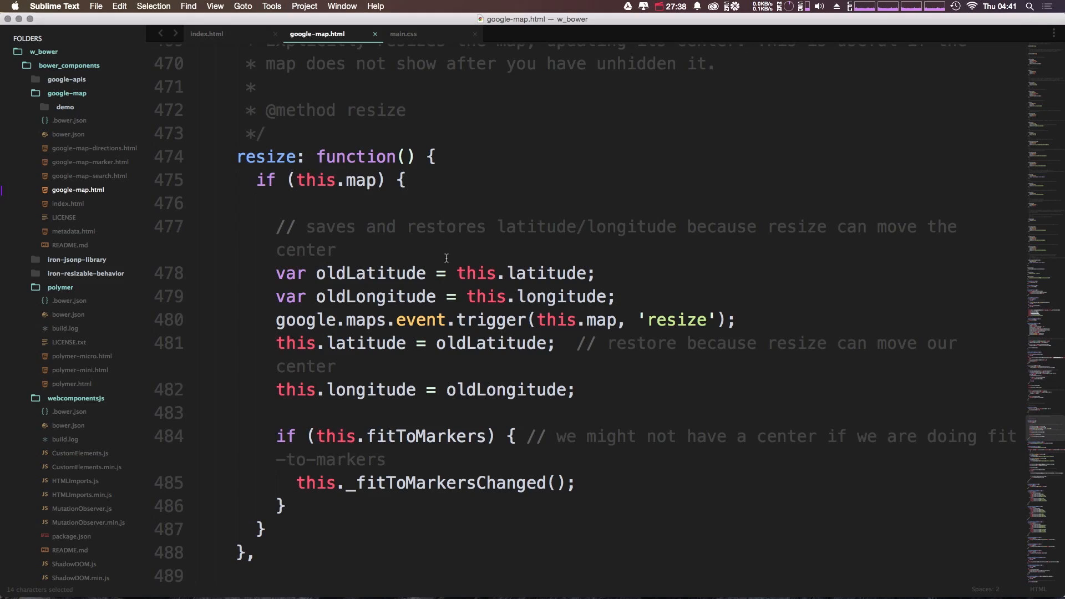
Scroll past _fitToMarkersChanged to _clearListener and _forwardEvent at the script's end.
scroll(down, 3)
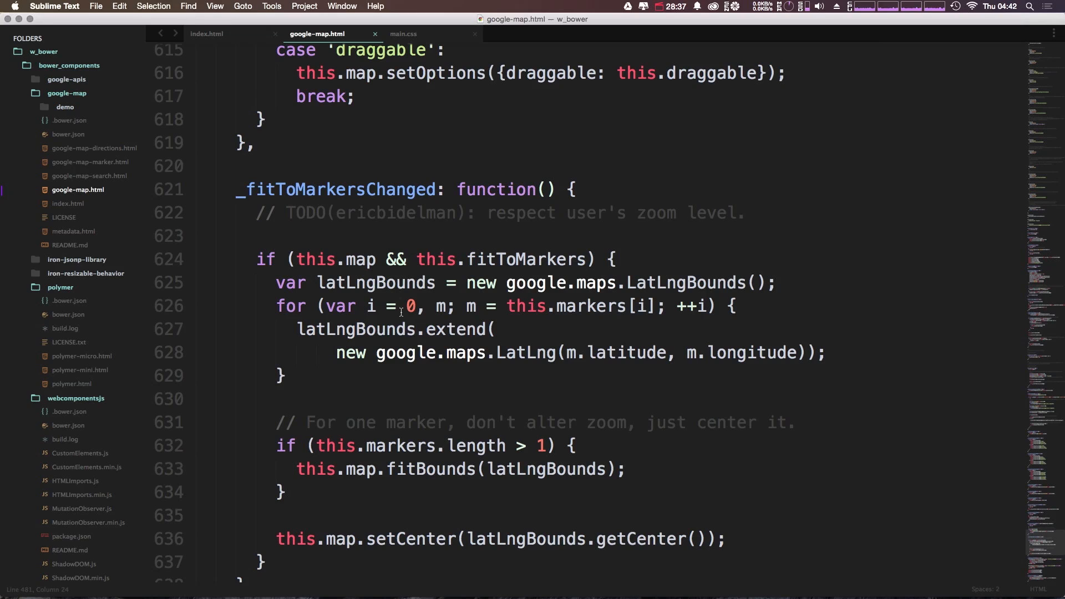
scroll(down, 3)
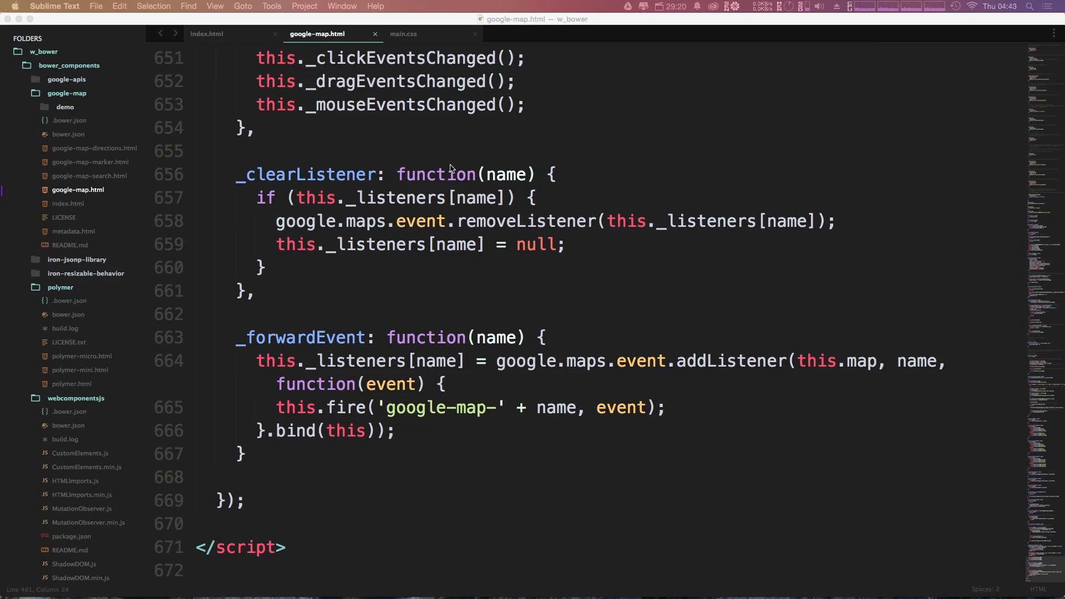
mouse_move(678, 7)
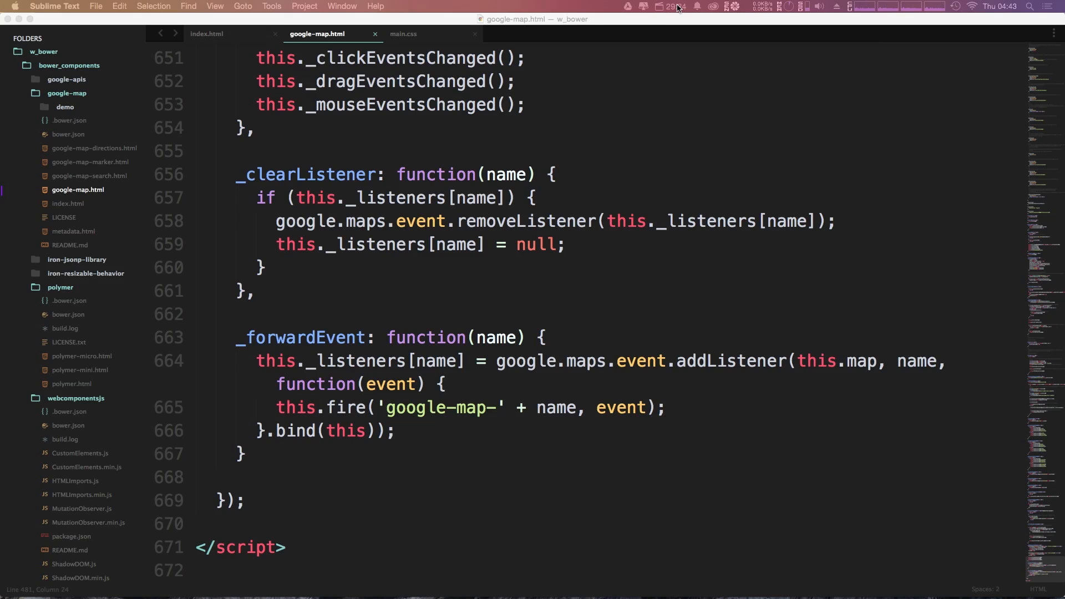